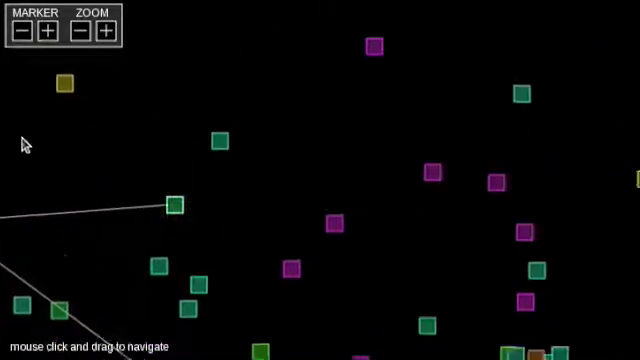
Expand several song nodes so the similarity network branches to their neighbours.
click(172, 204)
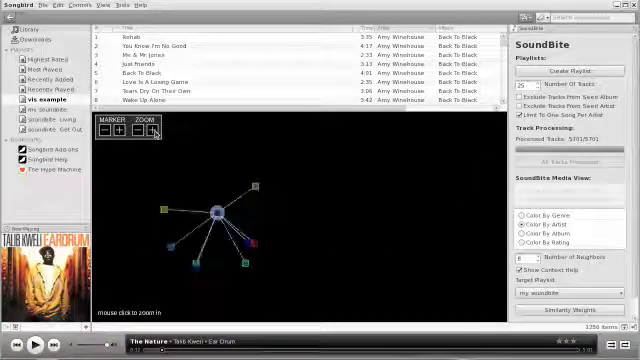
click(222, 212)
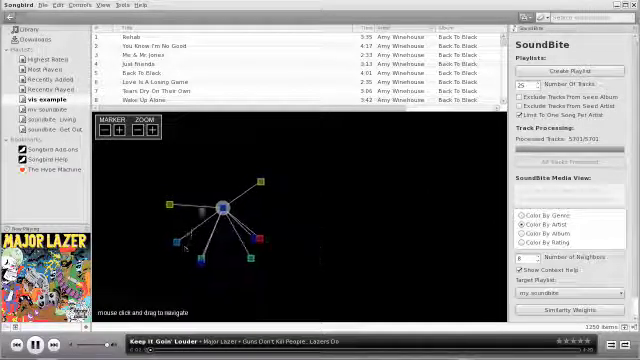
click(222, 206)
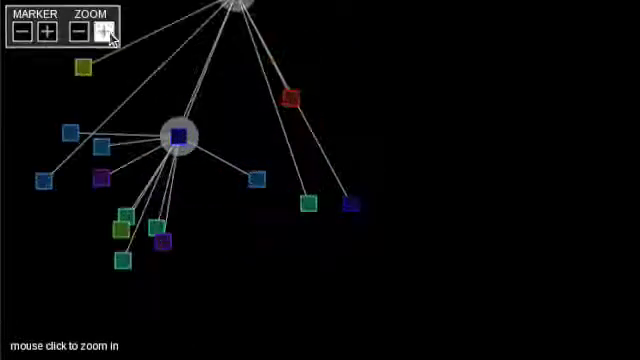
Enlarge the network with smaller markers and play a Major Lazer track.
click(104, 32)
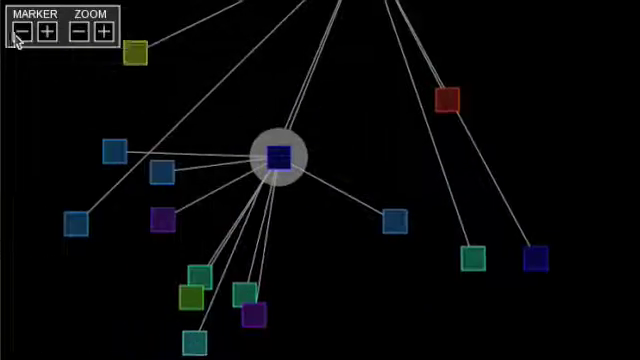
click(278, 156)
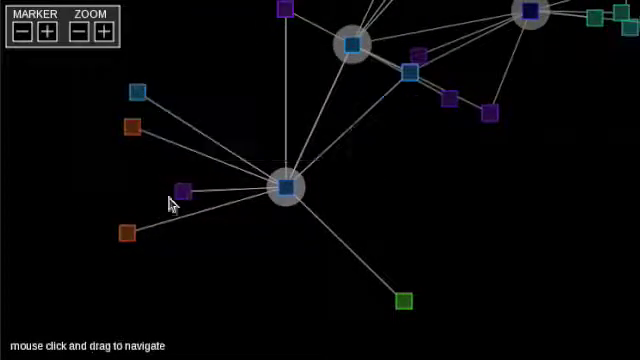
click(288, 188)
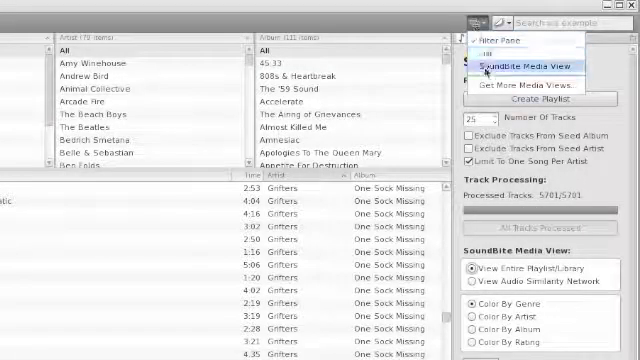
Switch to SoundBite Media View and enlarge the colour-coded song map to fill the screen.
click(520, 66)
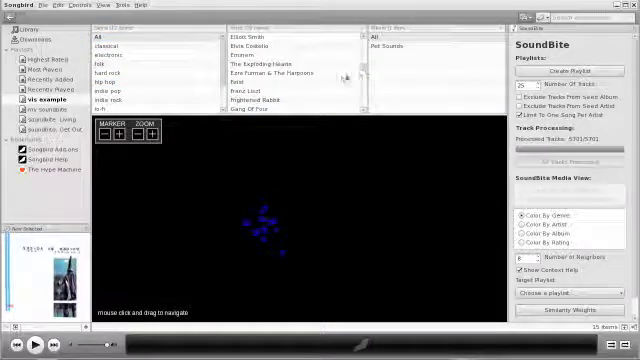
click(280, 76)
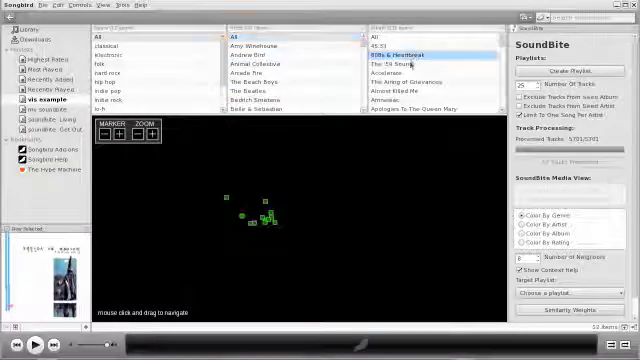
click(378, 40)
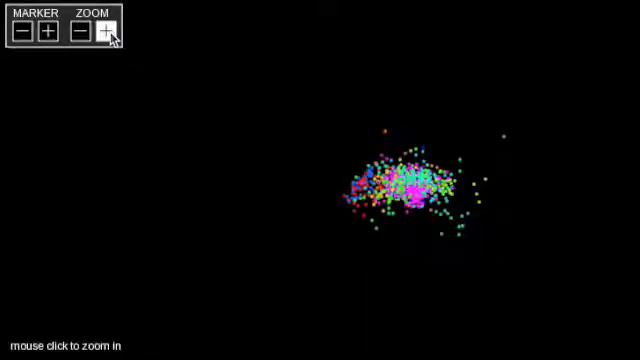
Zoom into the map and play Radiohead's Pyramid Song and Coldplay's Clocks.
click(104, 32)
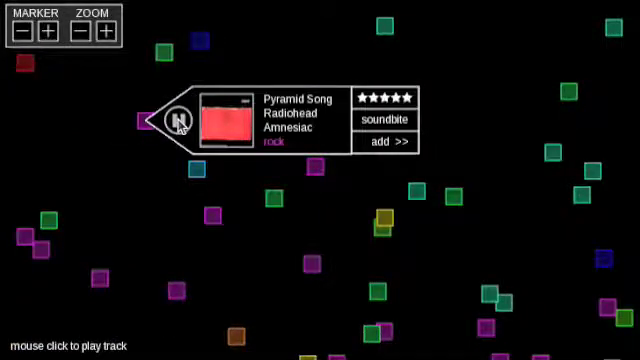
click(178, 120)
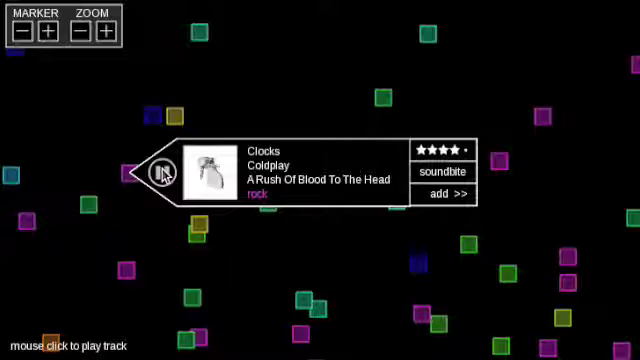
click(164, 172)
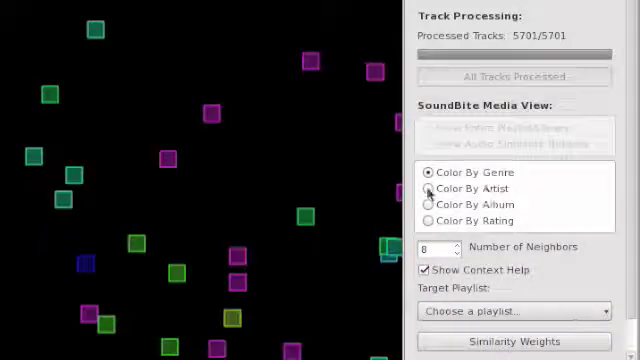
Colour the map by album then by rating, and give The Scientist a star rating.
click(430, 204)
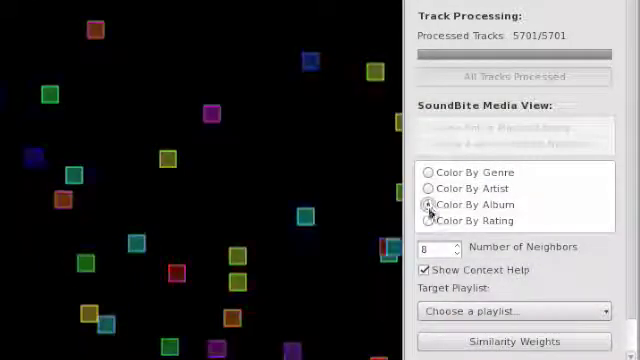
click(430, 220)
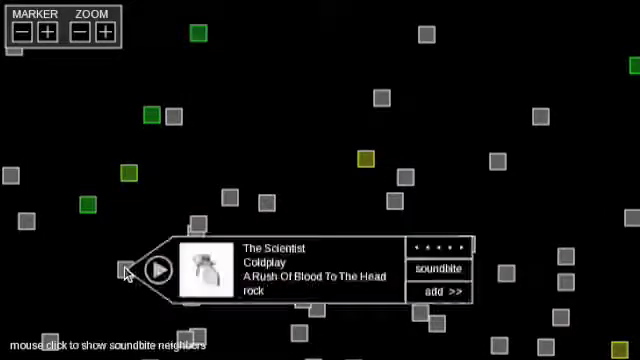
mouse_move(390, 260)
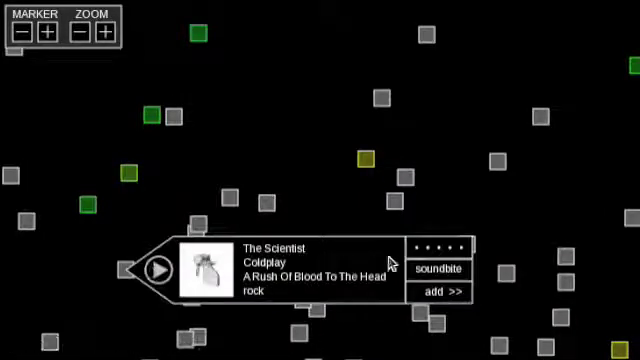
click(420, 244)
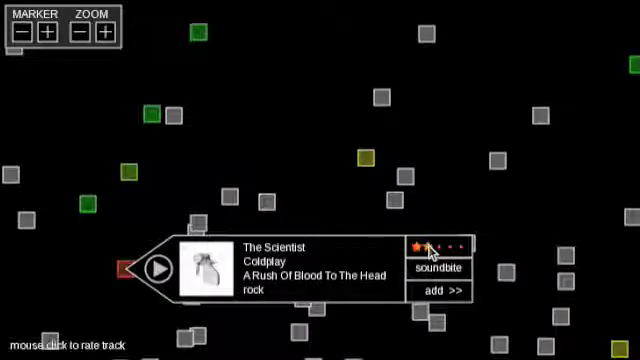
click(458, 244)
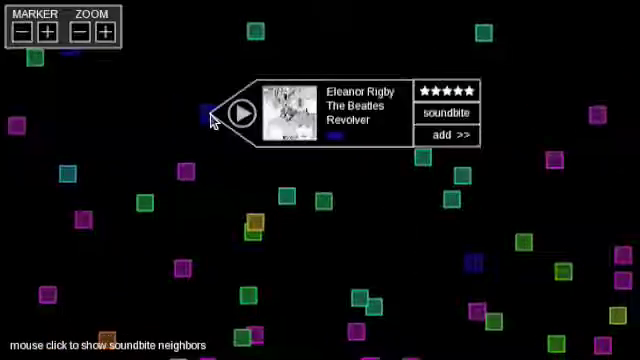
Show Eleanor Rigby's similar-song network, then return to the library for a SoundBite playlist.
click(208, 114)
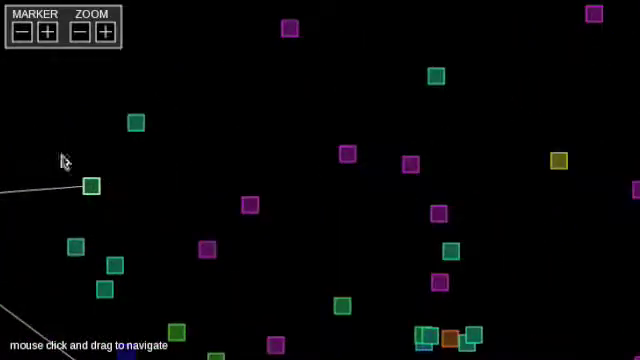
click(88, 188)
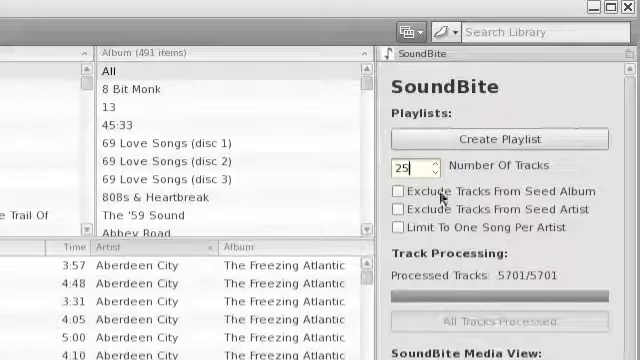
Limit the 25-track playlist to one song per artist and begin a library search.
click(392, 224)
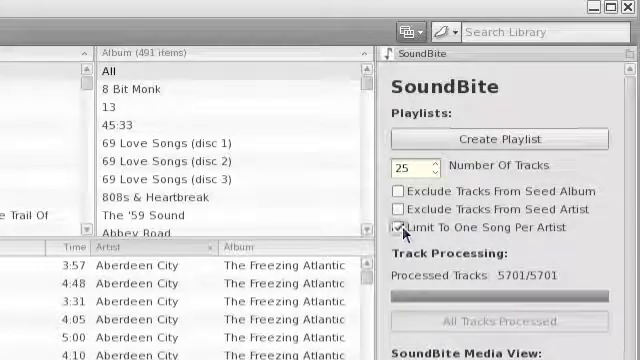
text(Liv)
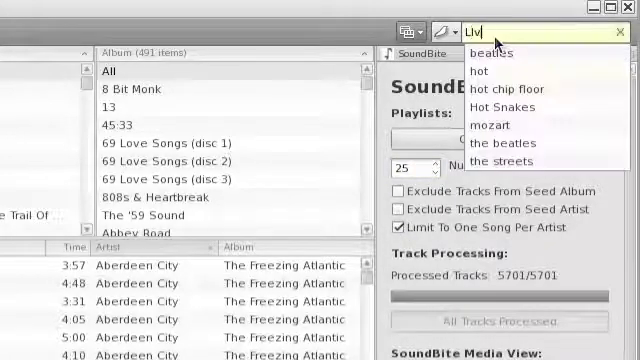